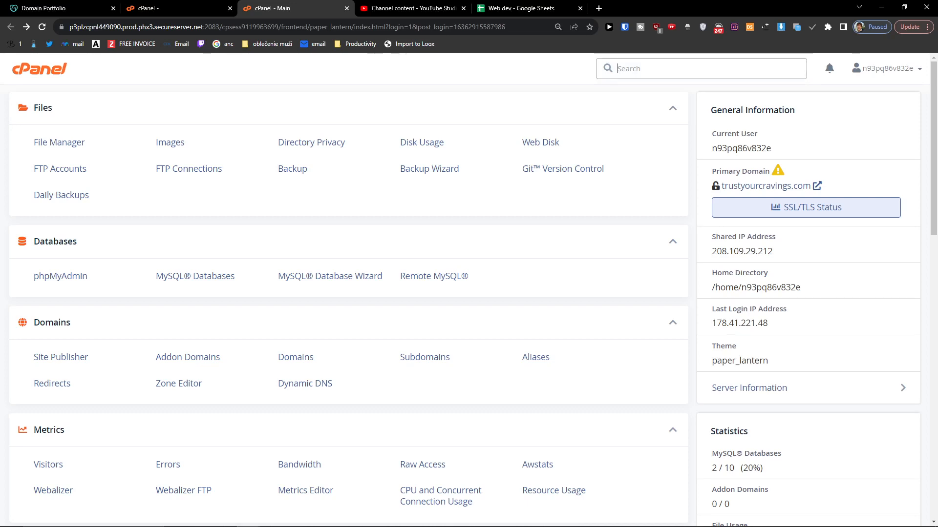
mouse_move(283, 235)
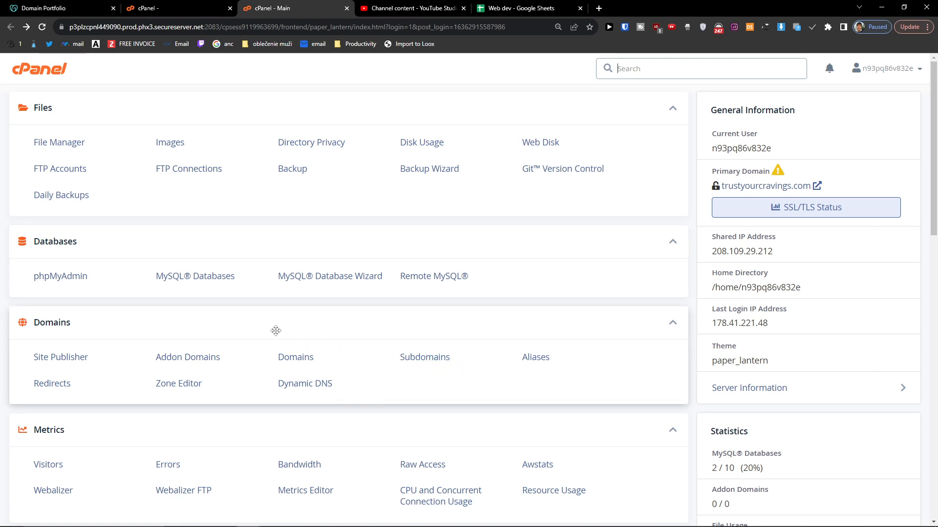
mouse_move(309, 331)
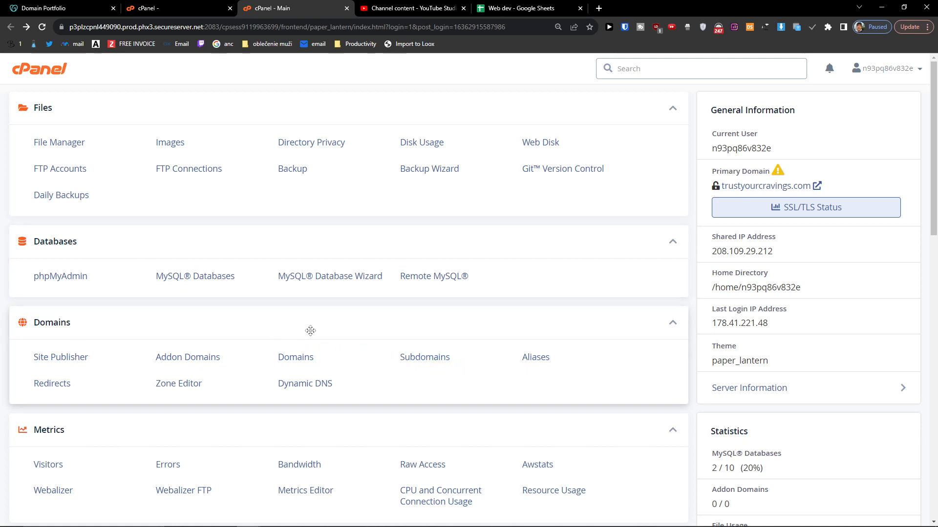
mouse_move(454, 359)
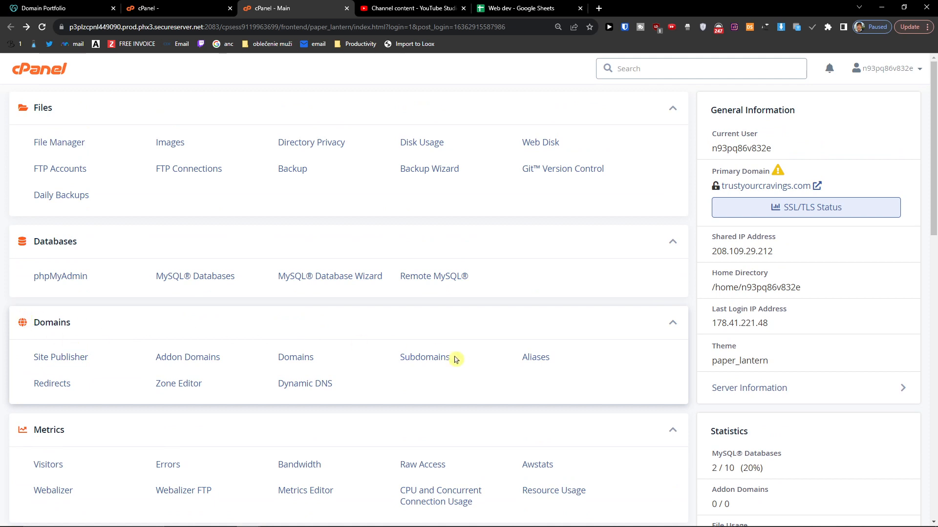
Go to the Subdomains page from the cPanel home Domains section
click(425, 357)
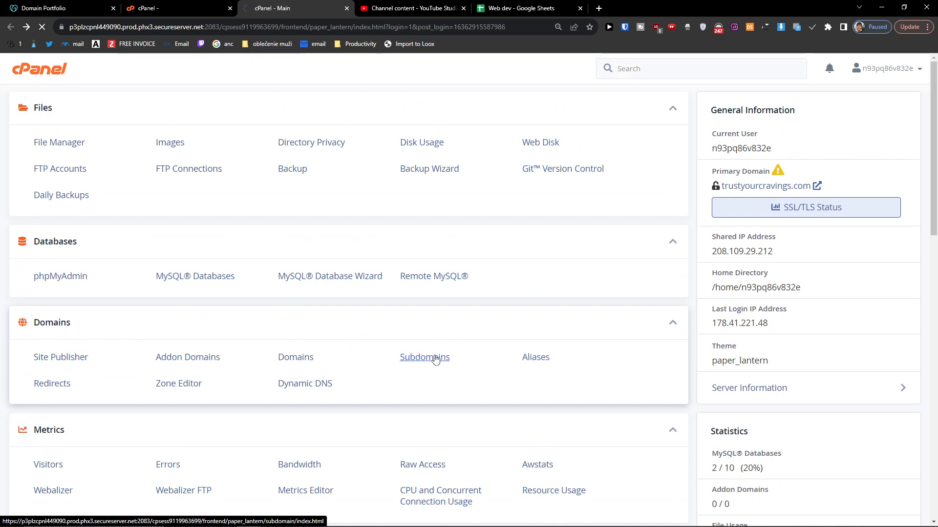
Create subdomain 'tools' on trustyourcravings.com with document root public_html/tools.trustyourcravings.com
click(425, 357)
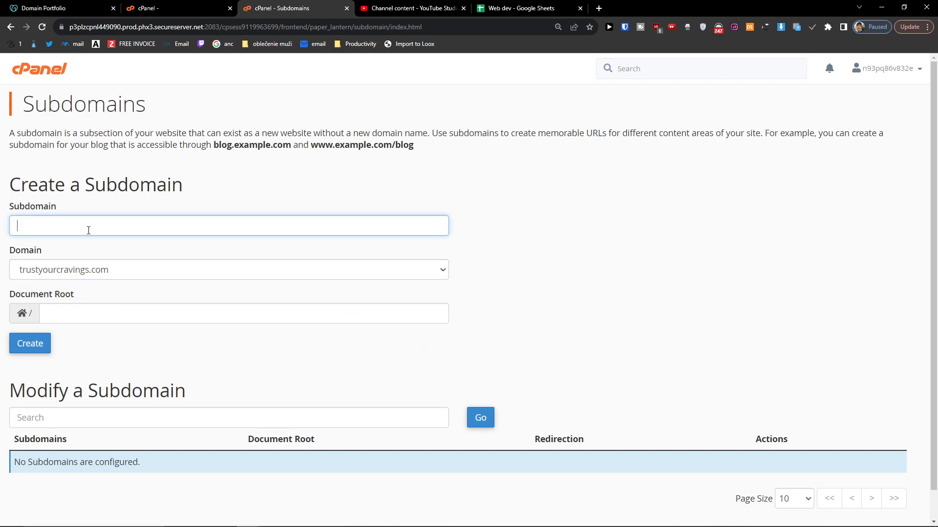
text(t)
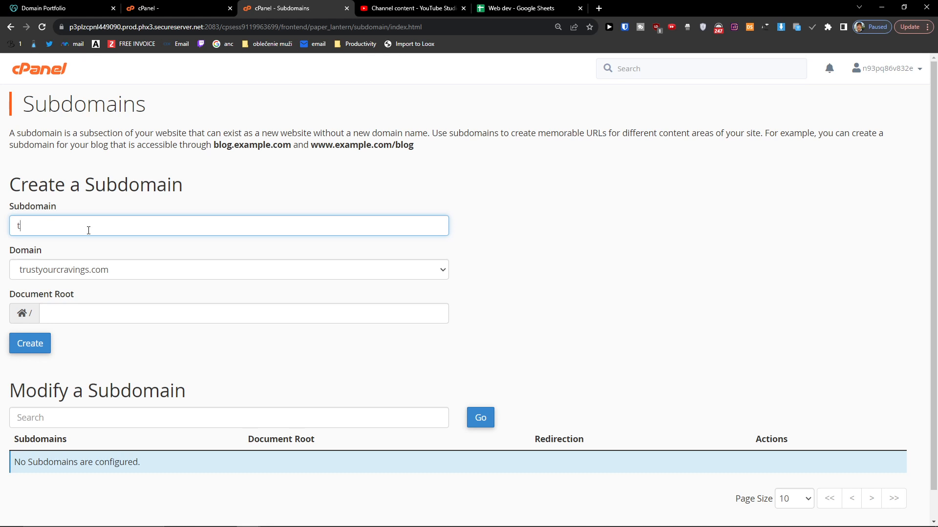
text(ools)
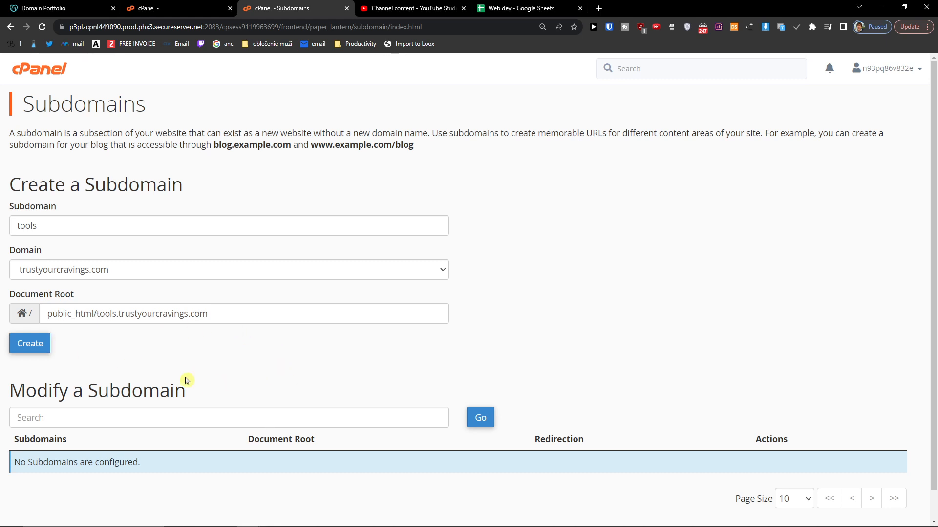
double_click(152, 313)
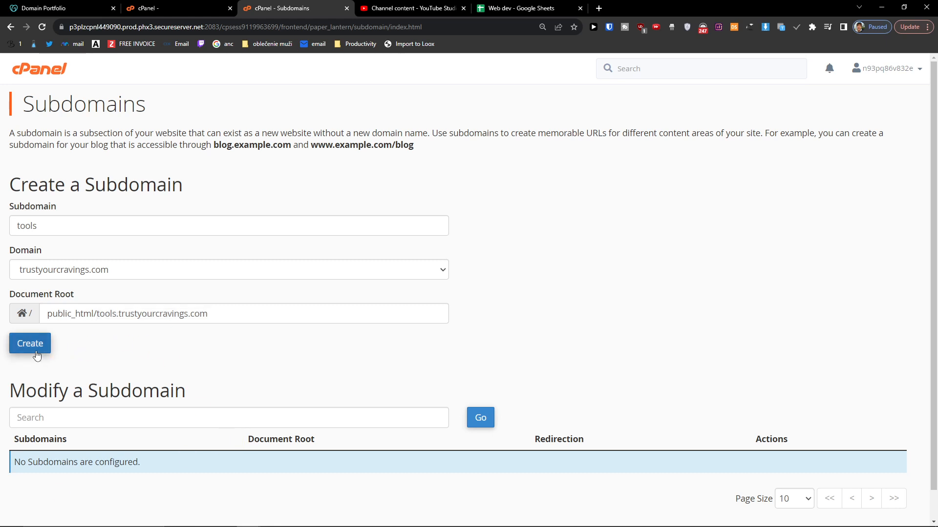
click(29, 343)
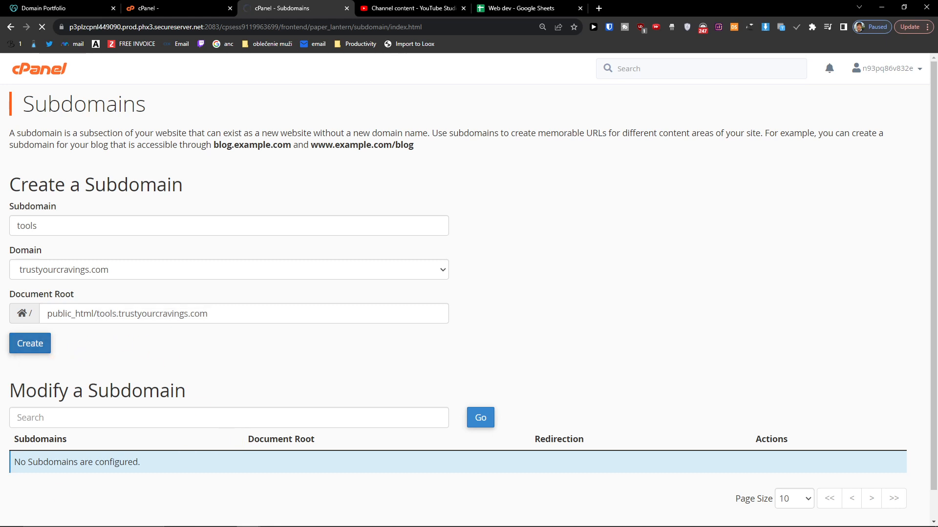
Visit tools.trustyourcravings.com in a new tab, then return to the subdomain list
click(29, 343)
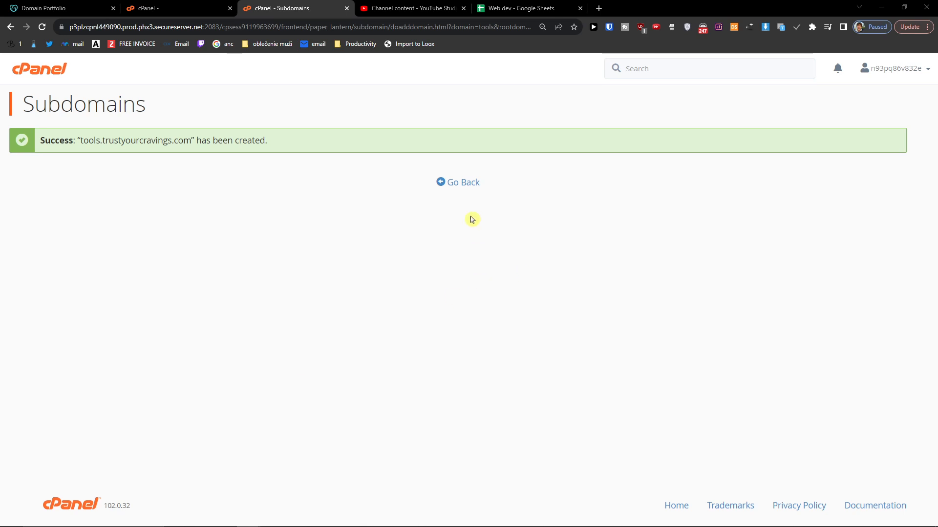
click(457, 183)
text(tools.trustyourcravings.com)
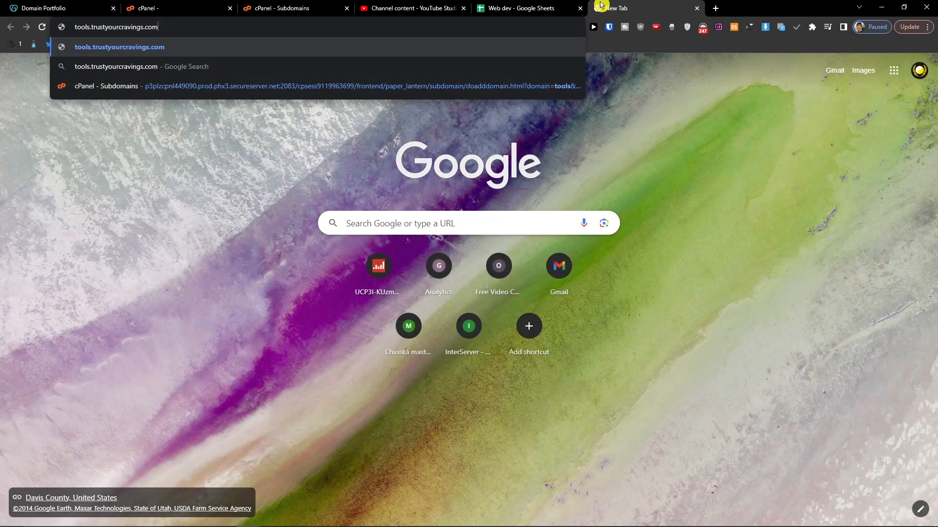
key(Enter)
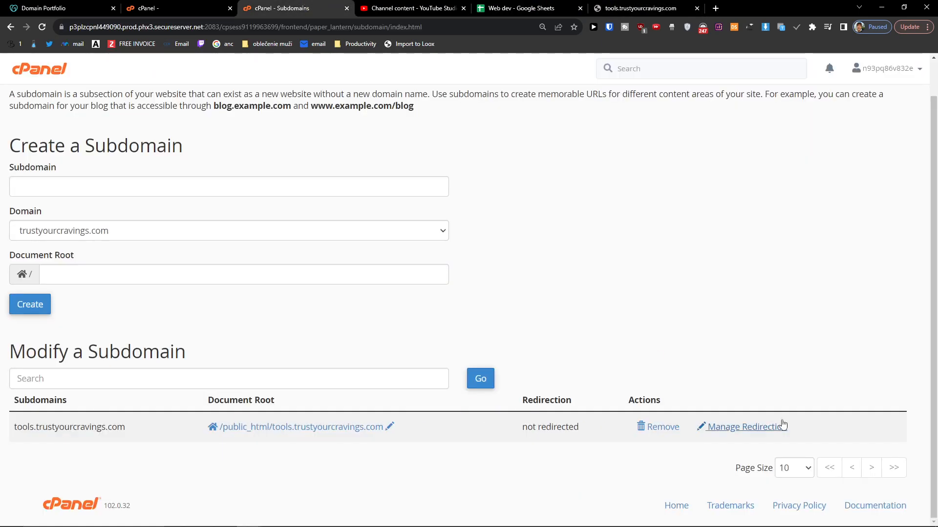
click(745, 427)
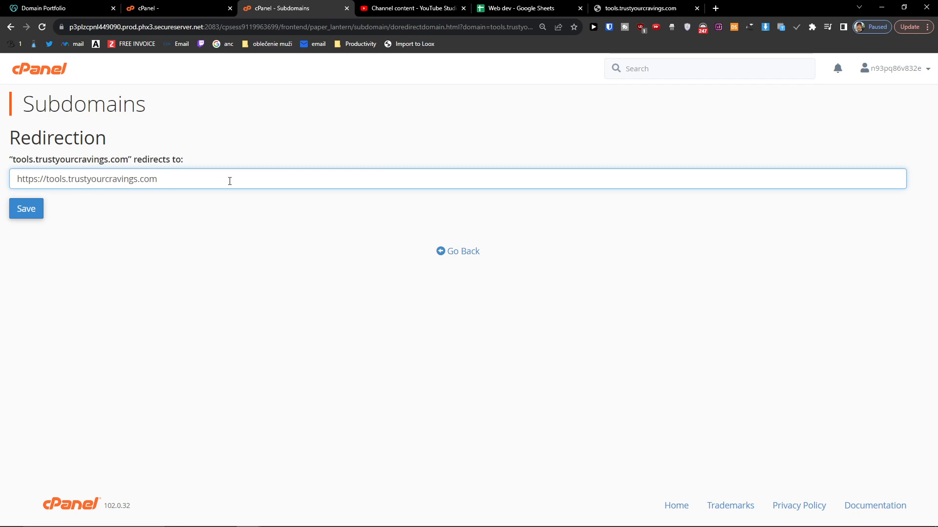
click(26, 209)
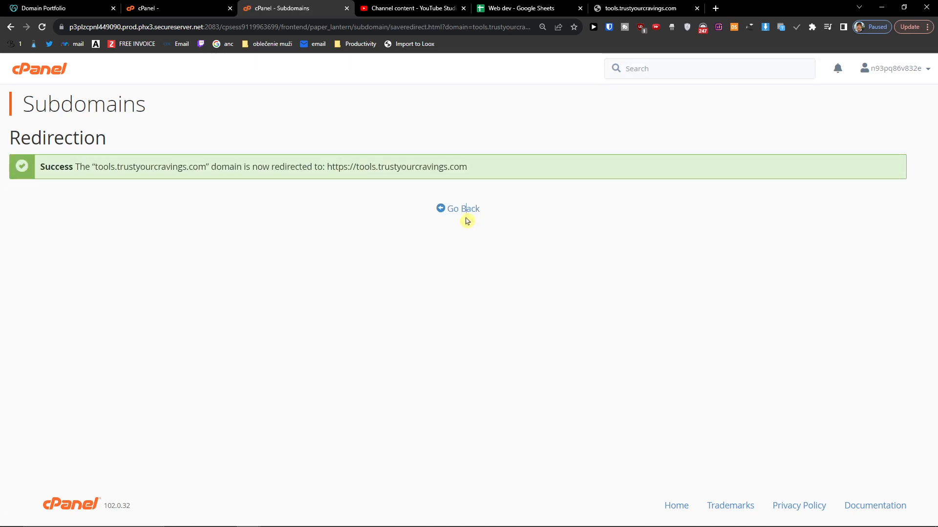
click(462, 209)
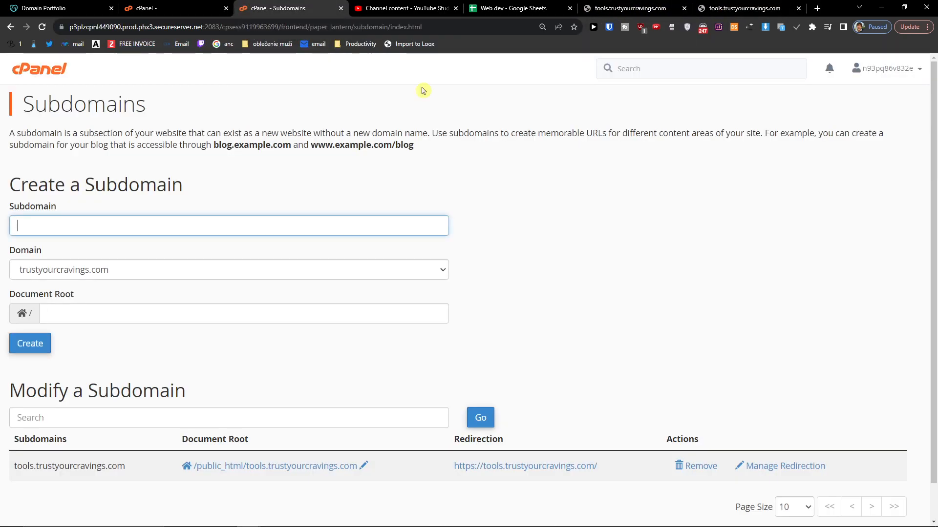
Disable the redirect on tools.trustyourcravings.com so it is listed as not redirected
click(785, 465)
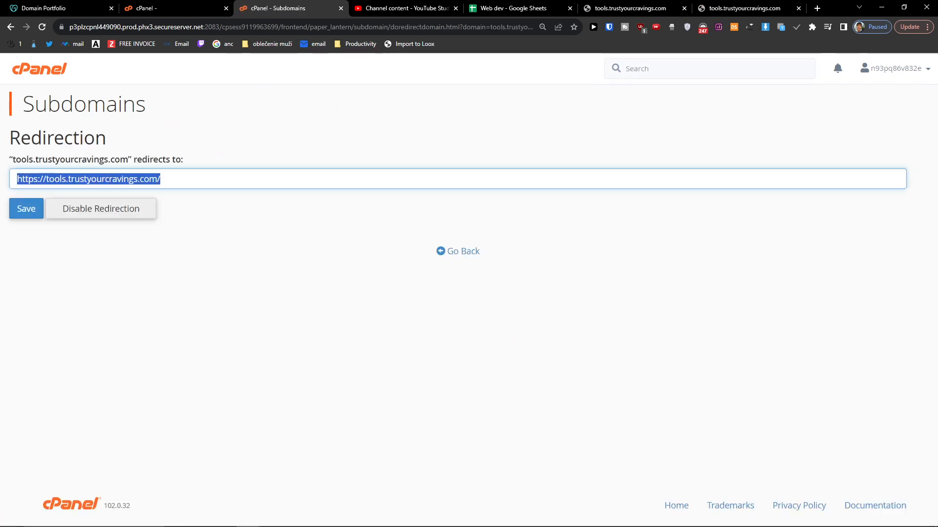
click(101, 209)
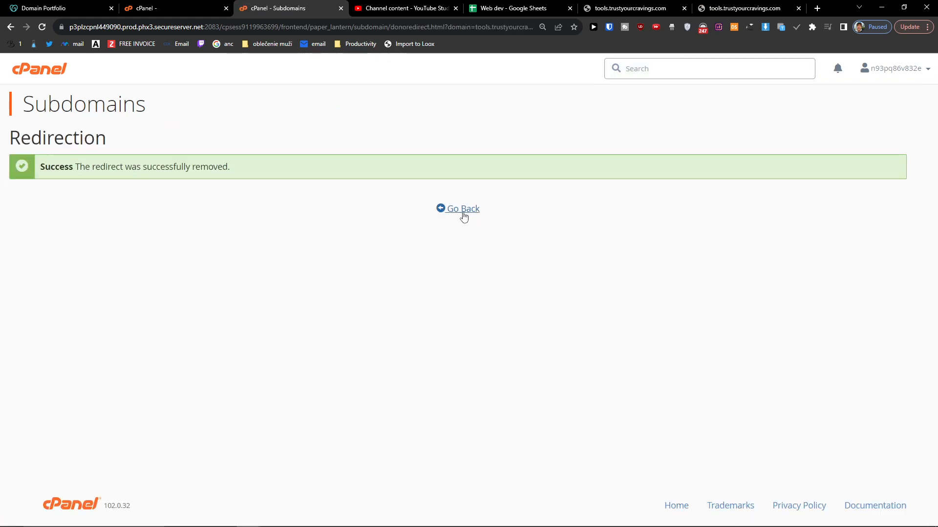
click(462, 209)
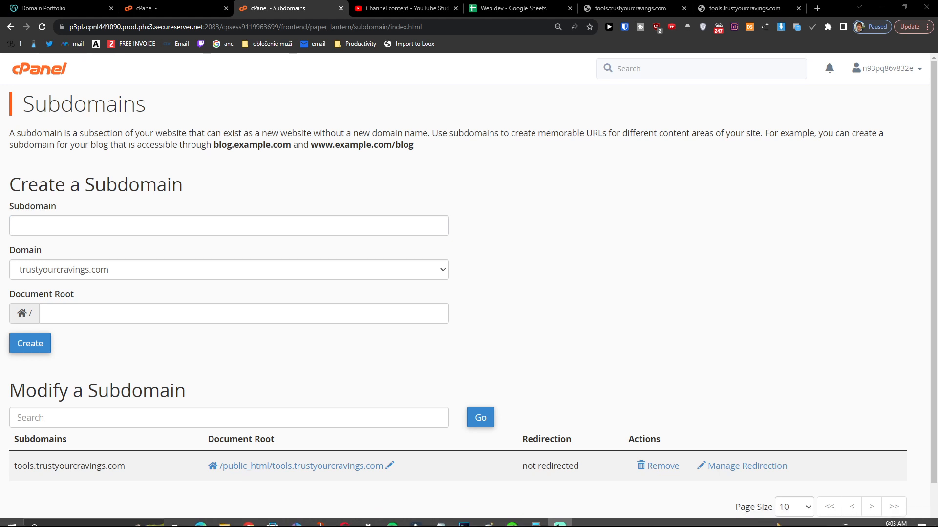
click(229, 226)
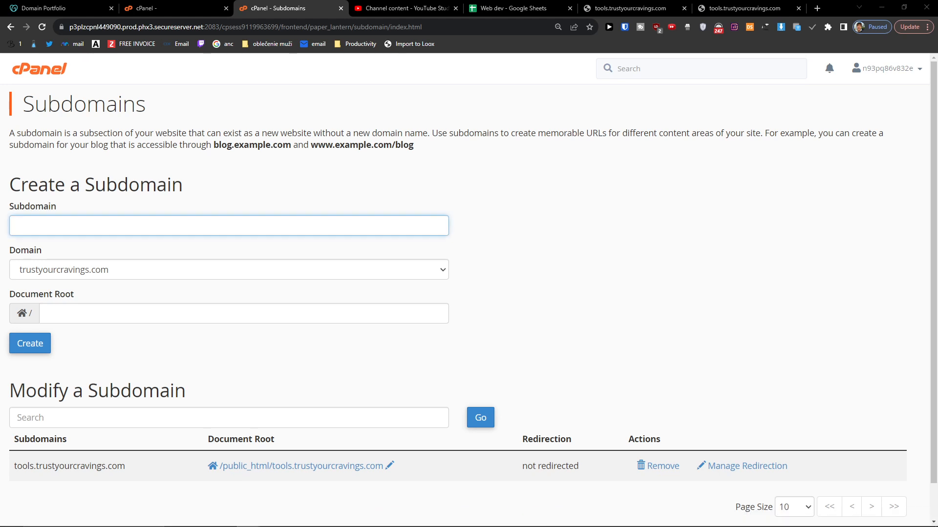